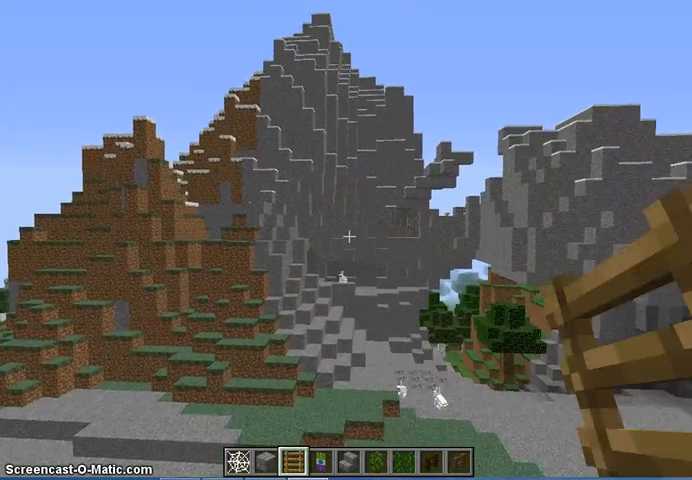
mouse_move(346, 240)
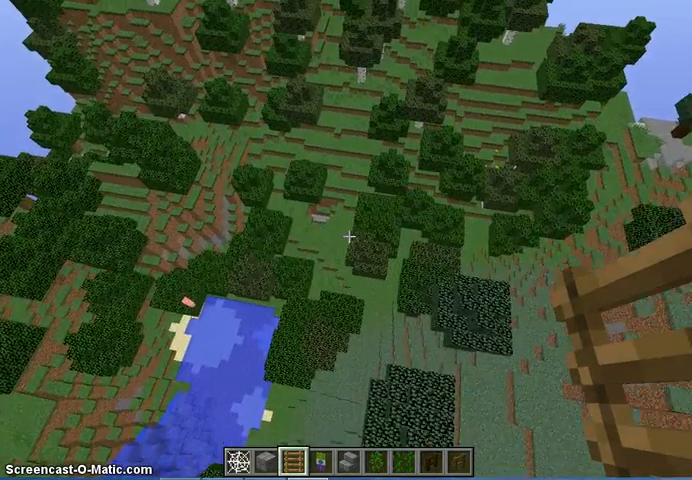
mouse_move(346, 240)
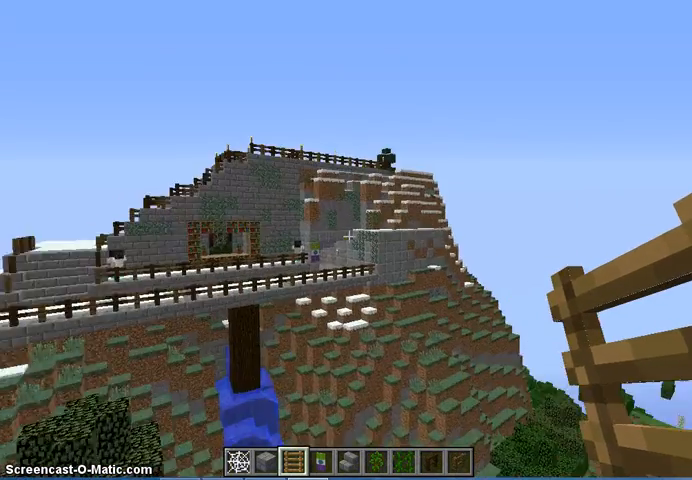
mouse_move(346, 240)
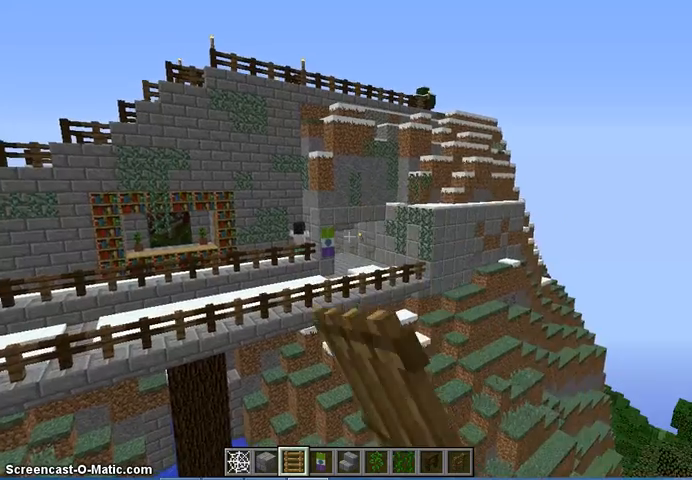
mouse_move(346, 240)
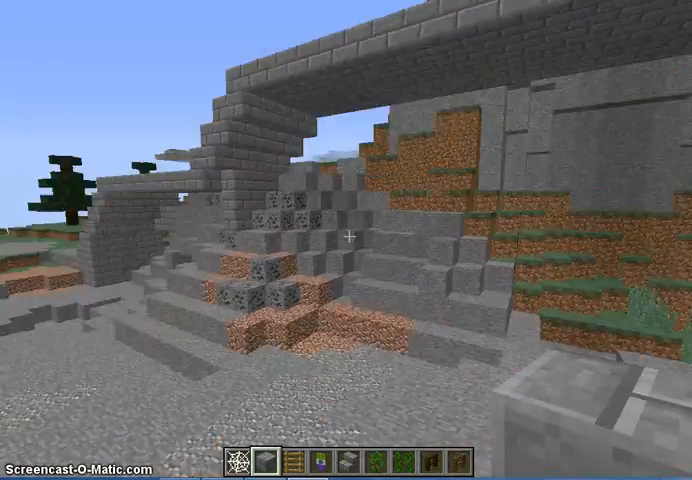
mouse_move(346, 236)
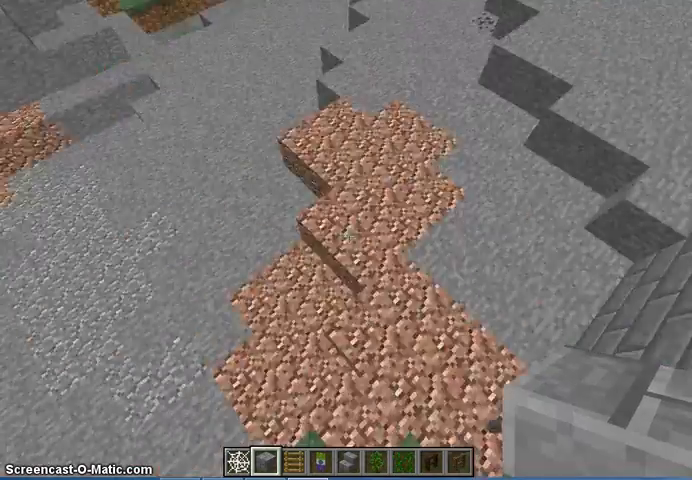
mouse_move(346, 240)
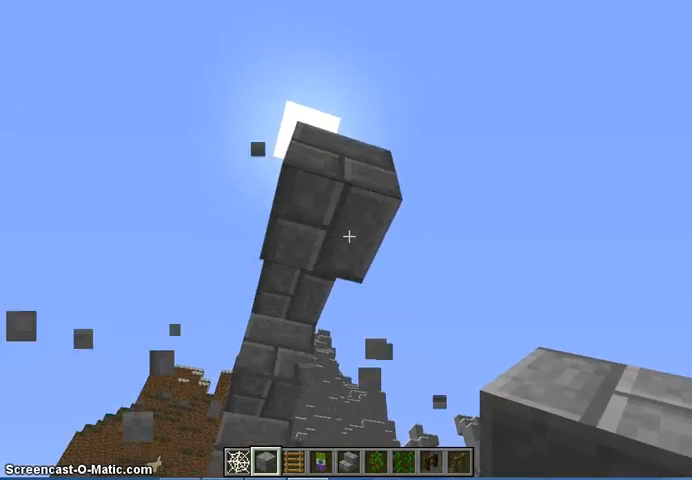
mouse_move(346, 240)
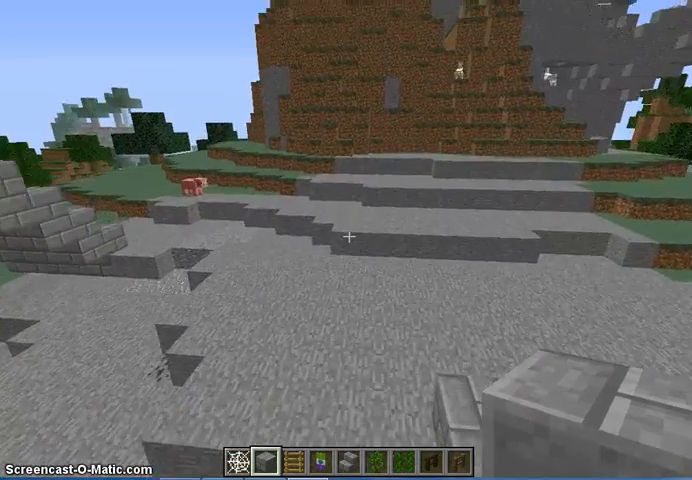
mouse_move(346, 240)
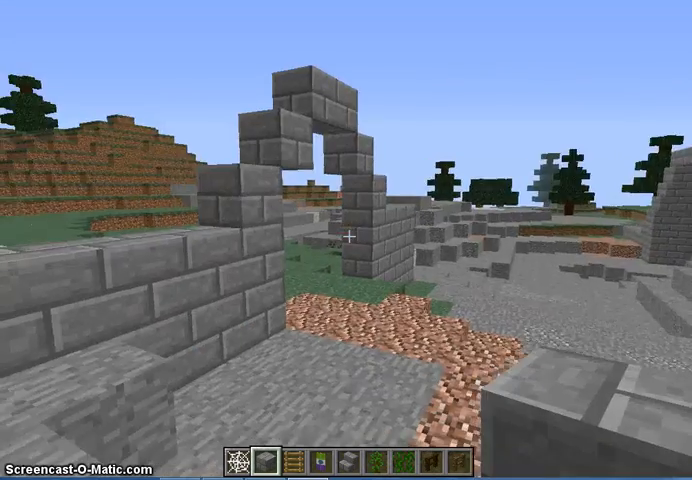
mouse_move(346, 240)
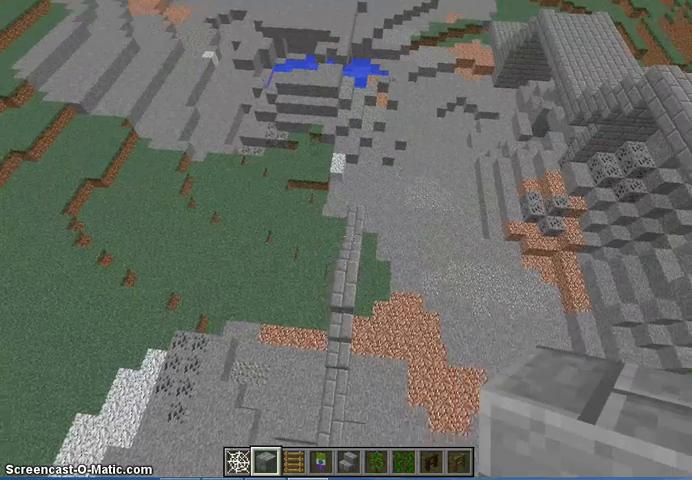
mouse_move(346, 240)
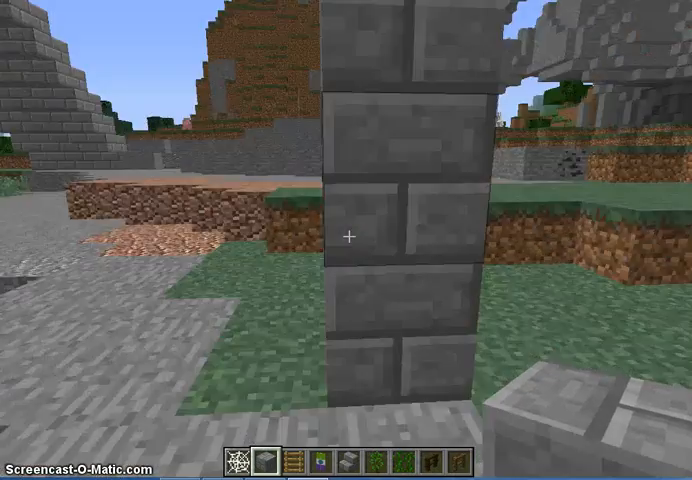
mouse_move(346, 236)
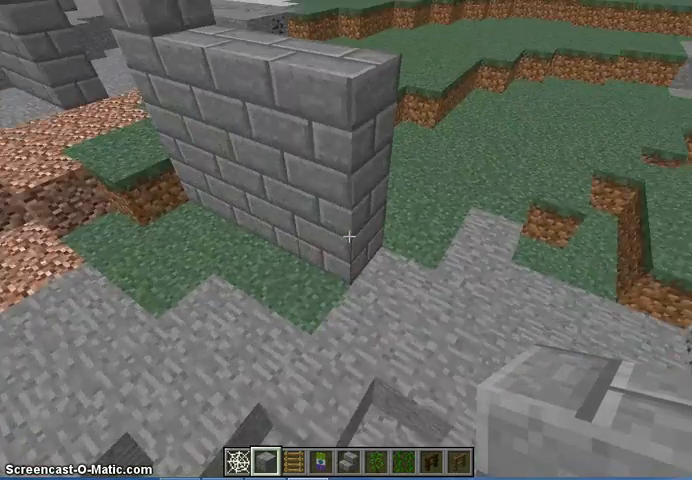
mouse_move(346, 240)
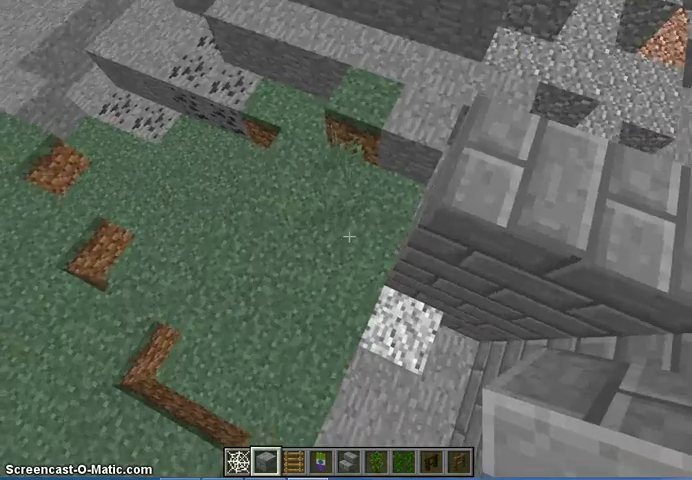
mouse_move(346, 236)
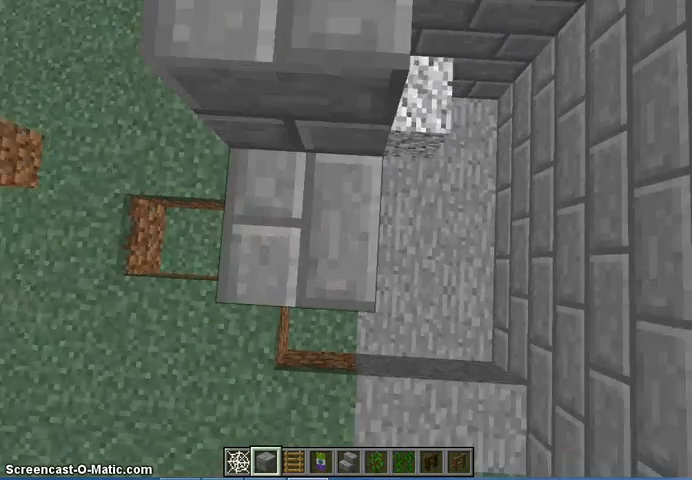
mouse_move(346, 240)
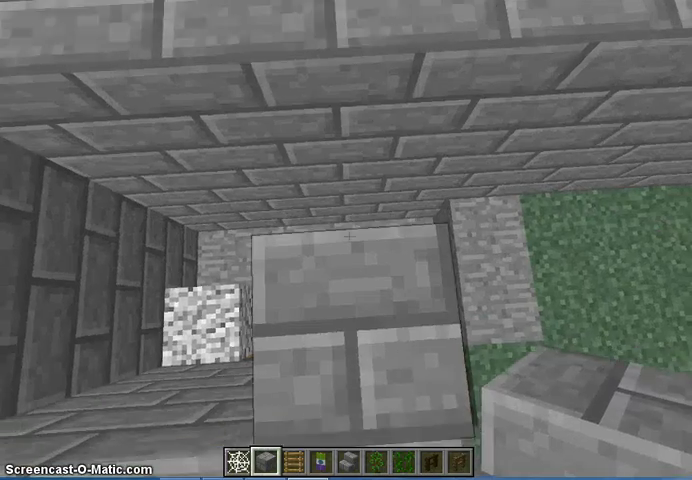
mouse_move(346, 240)
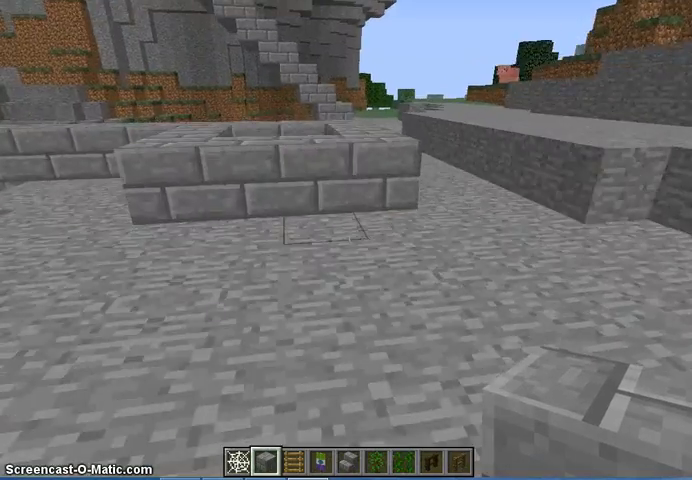
mouse_move(346, 240)
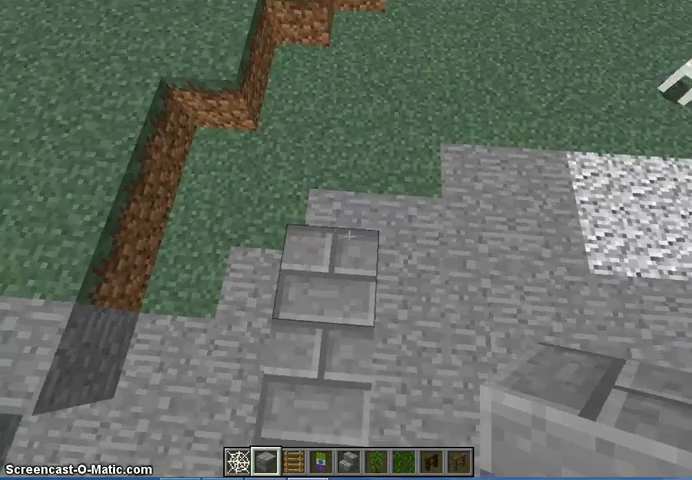
mouse_move(346, 240)
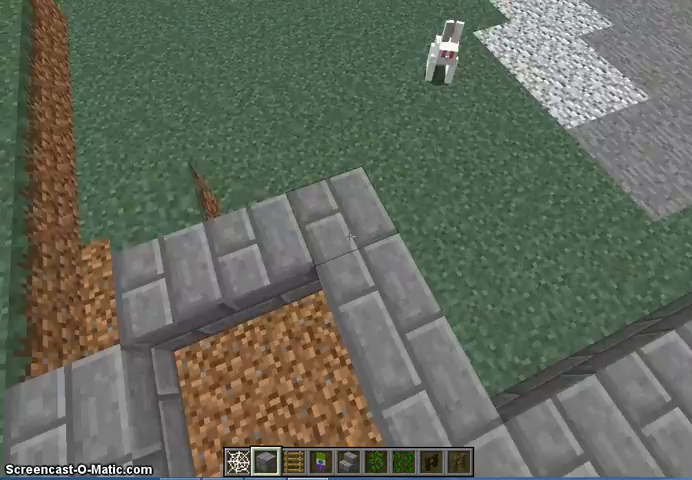
mouse_move(346, 240)
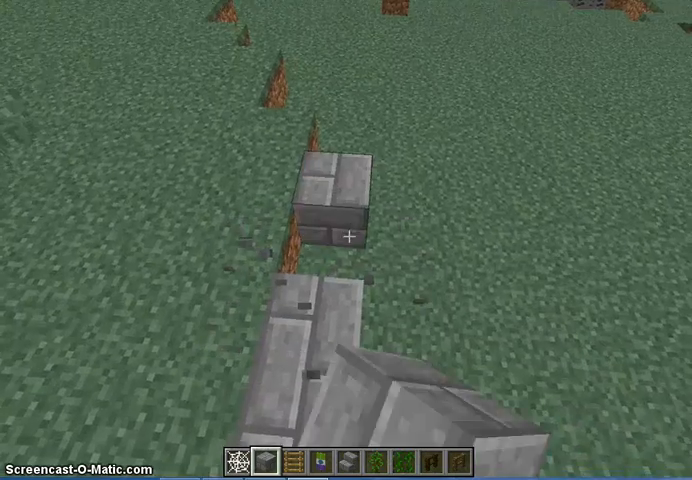
mouse_move(346, 240)
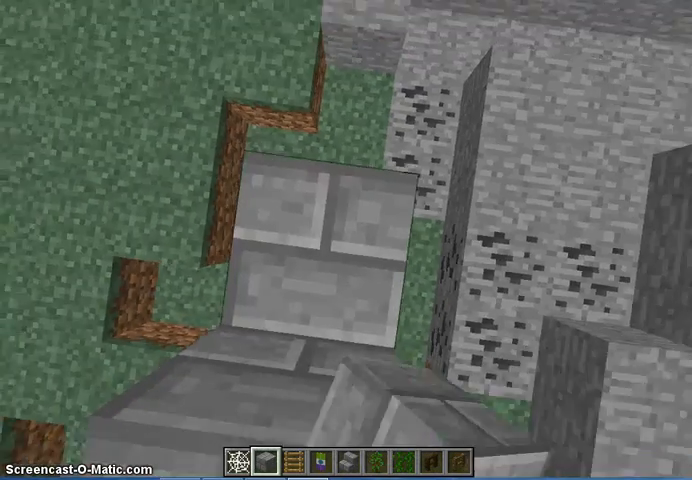
mouse_move(346, 240)
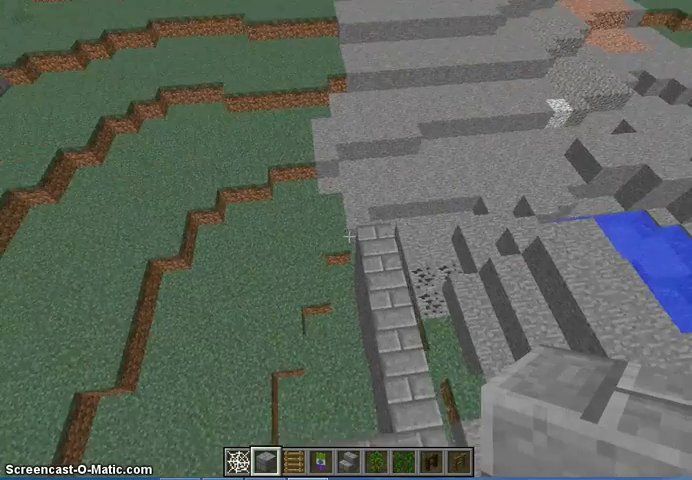
mouse_move(346, 240)
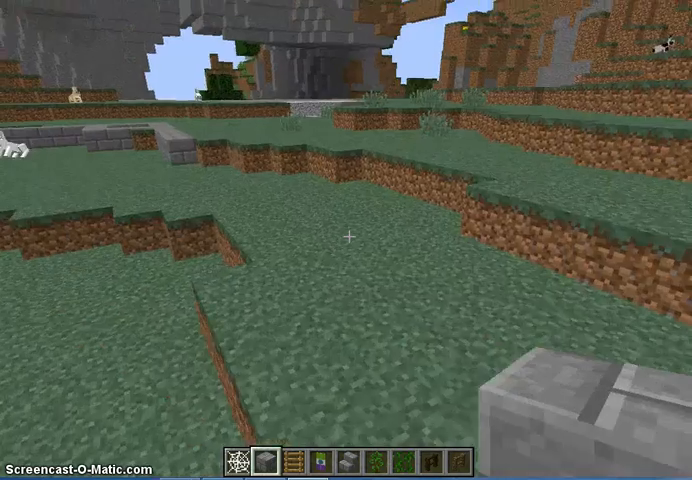
mouse_move(346, 240)
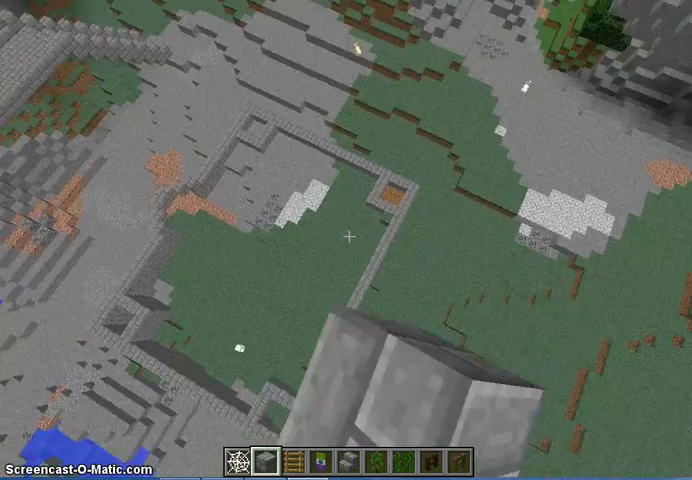
mouse_move(346, 240)
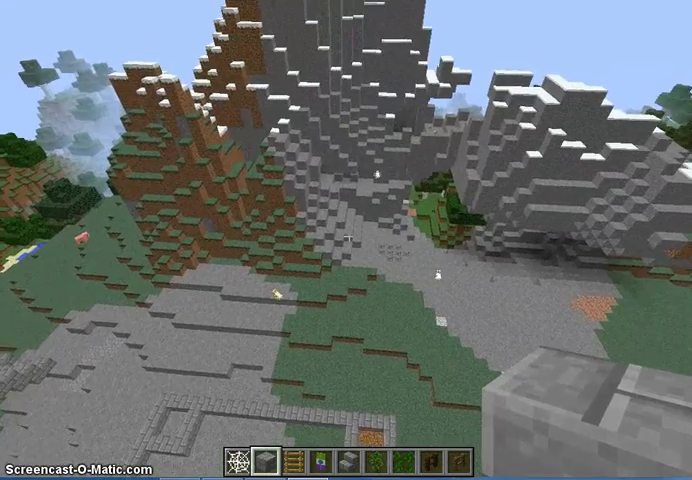
mouse_move(346, 240)
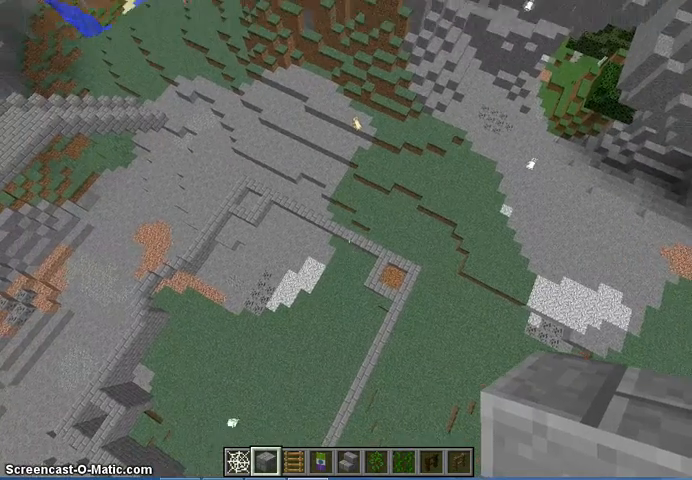
mouse_move(346, 240)
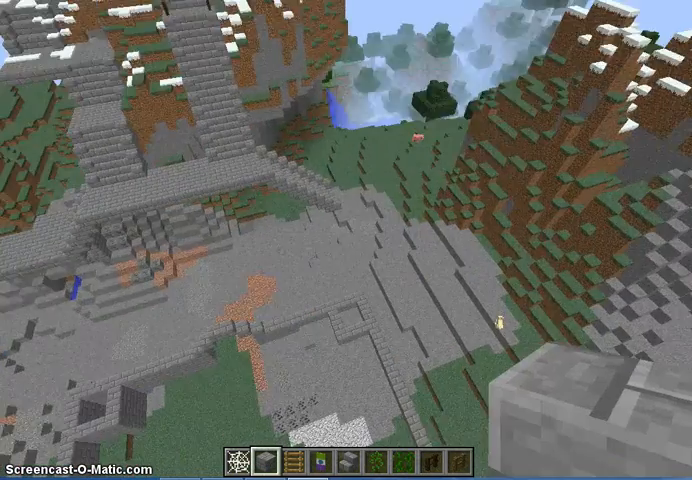
Check the creative inventory, fly down beside the stone-brick wall and pause the game.
key("e")
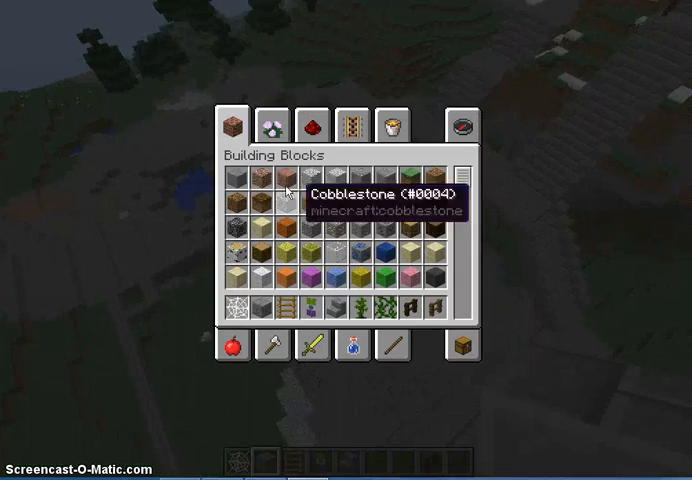
mouse_move(242, 184)
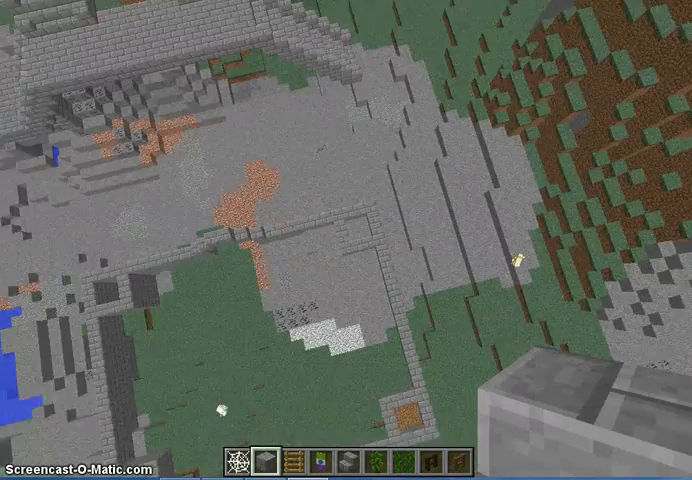
mouse_move(346, 240)
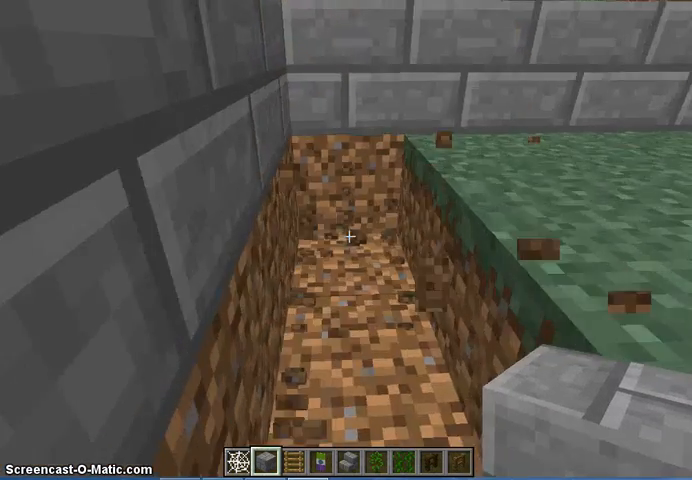
key("Escape")
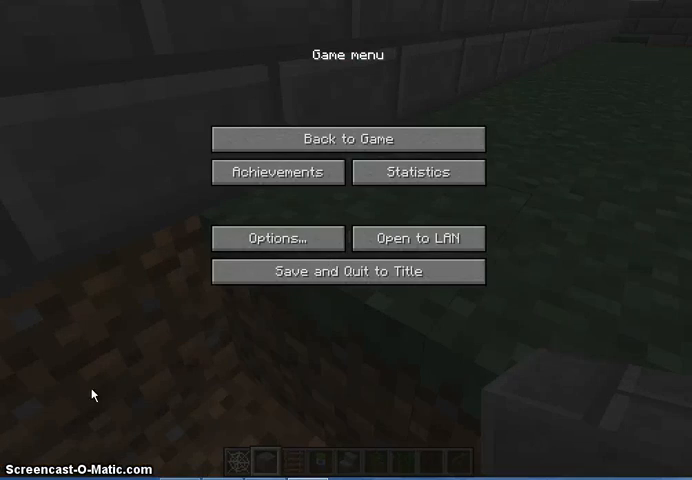
Choose 'Back to Game' to resume building at the castle site.
left_click(344, 140)
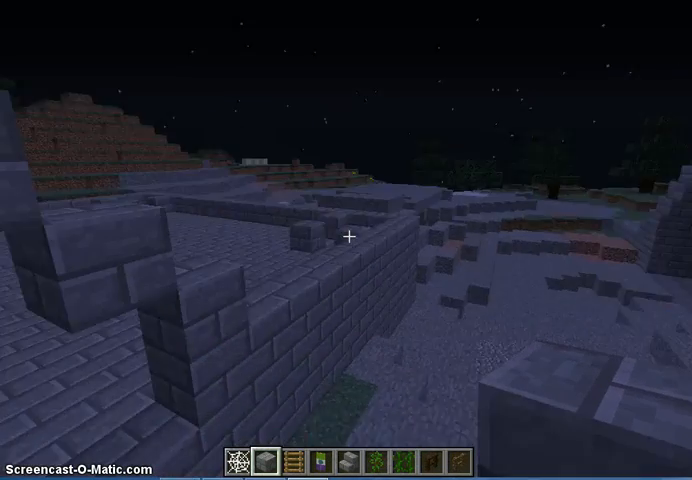
mouse_move(346, 238)
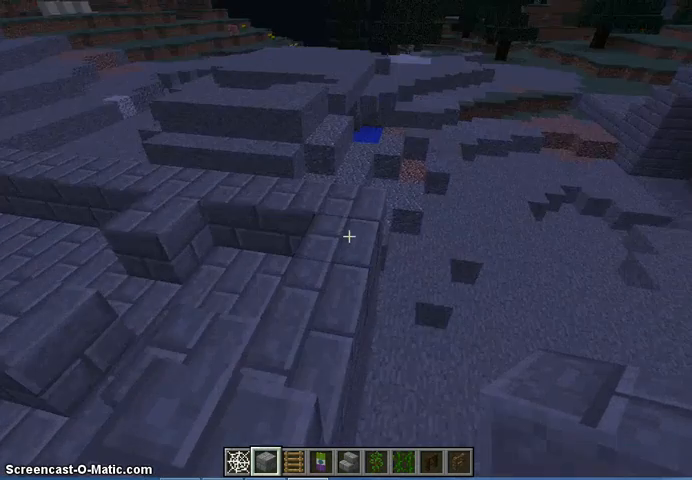
mouse_move(346, 238)
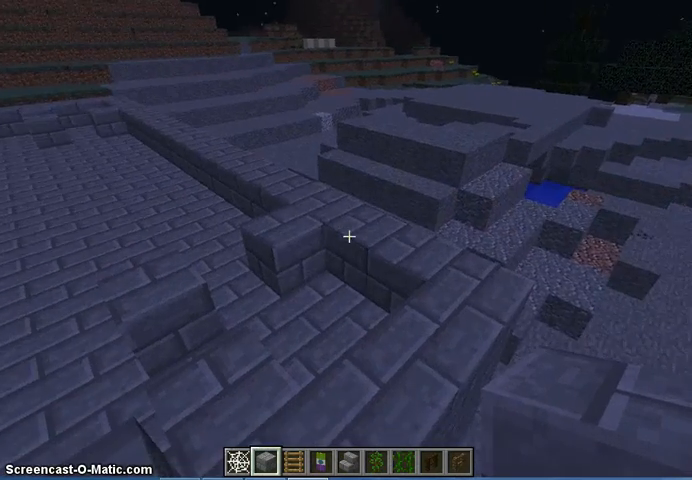
mouse_move(346, 238)
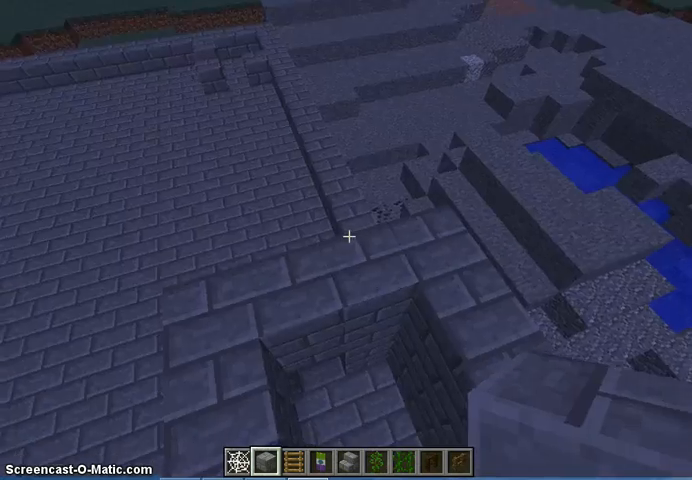
mouse_move(346, 238)
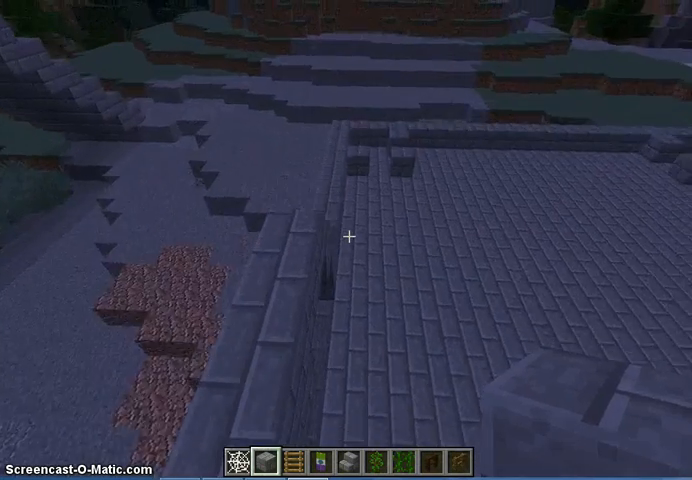
mouse_move(346, 236)
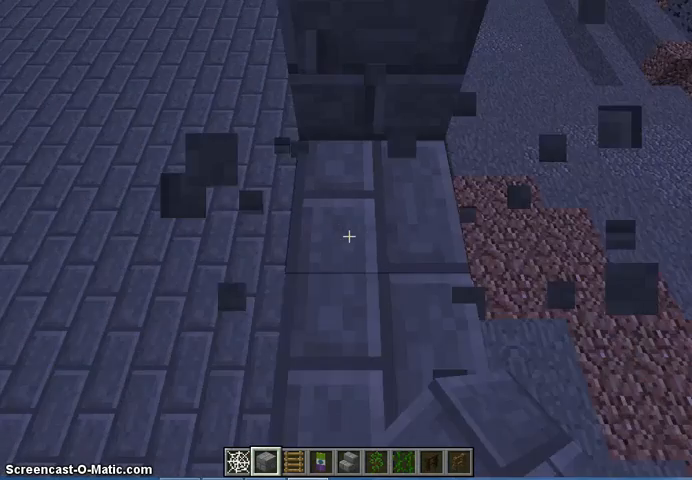
mouse_move(346, 238)
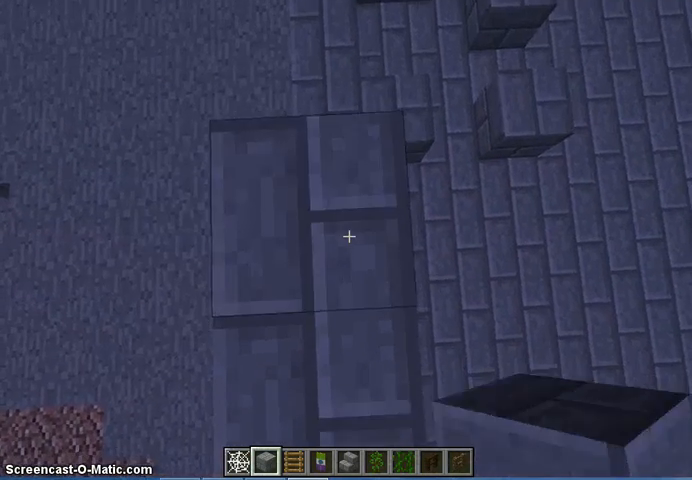
mouse_move(346, 240)
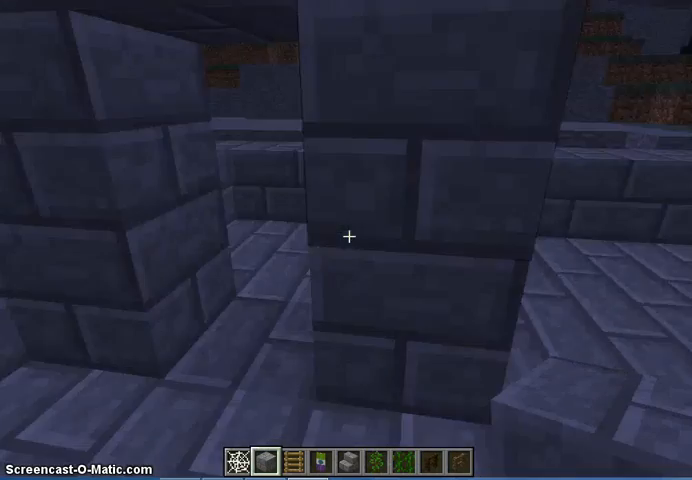
mouse_move(346, 236)
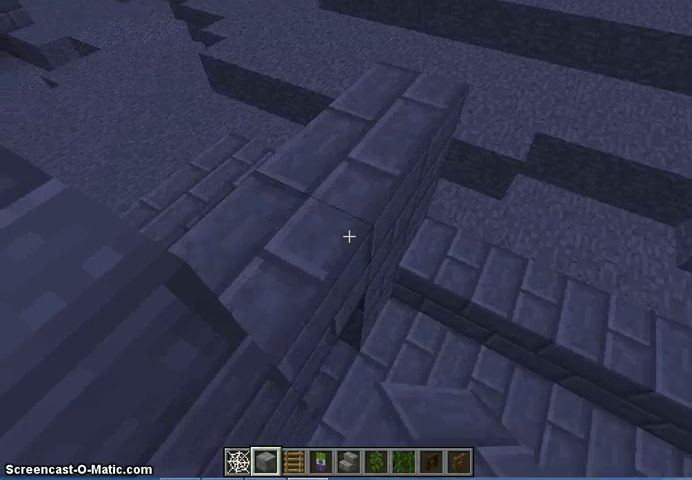
mouse_move(346, 236)
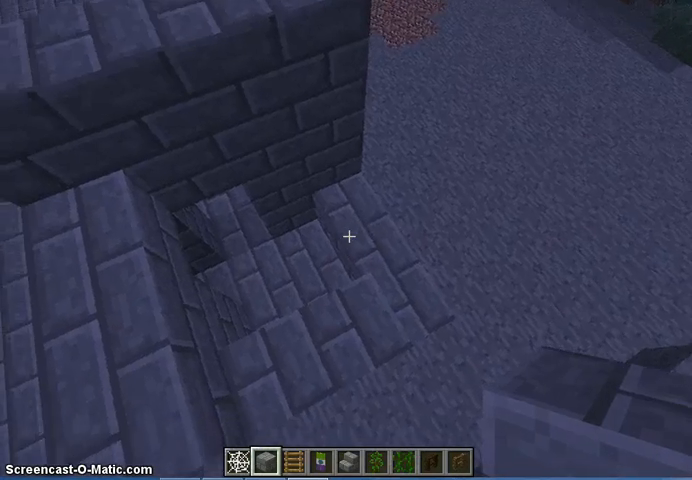
mouse_move(346, 238)
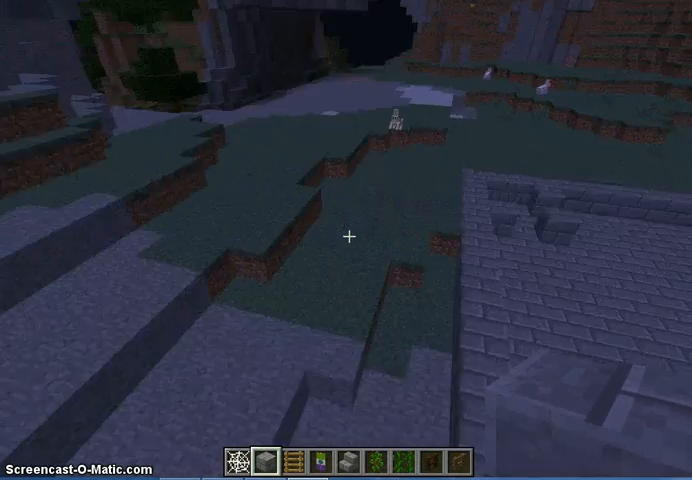
mouse_move(346, 238)
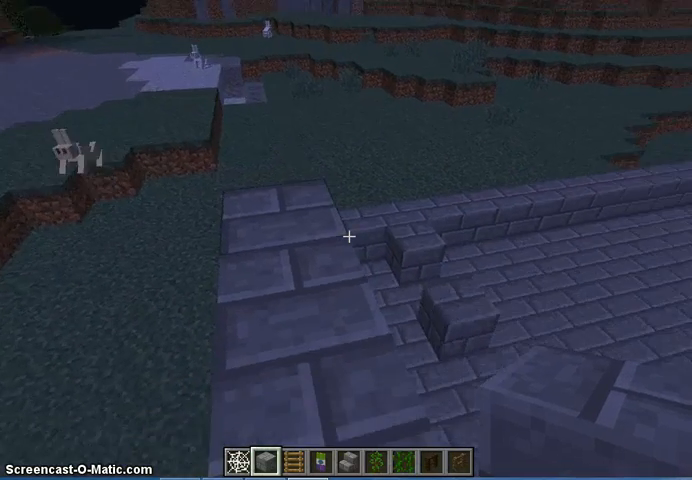
Briefly pause the game, then resume play above the courtyard floor.
key("Escape")
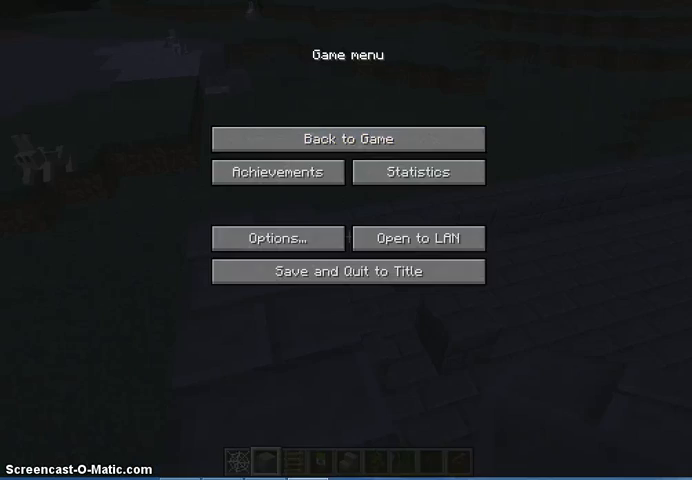
left_click(344, 140)
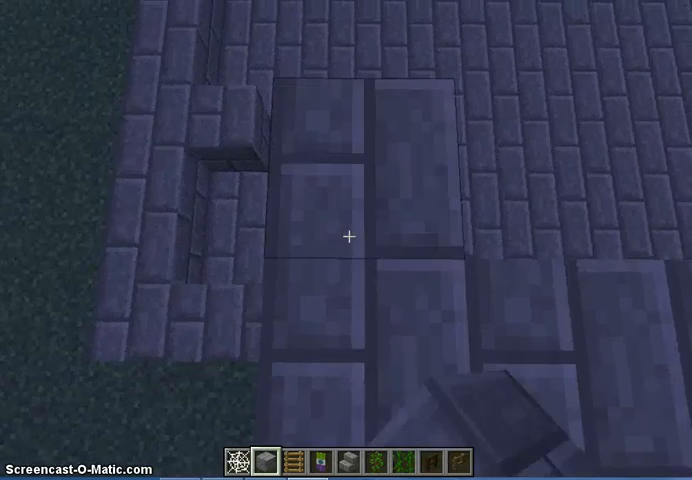
mouse_move(346, 236)
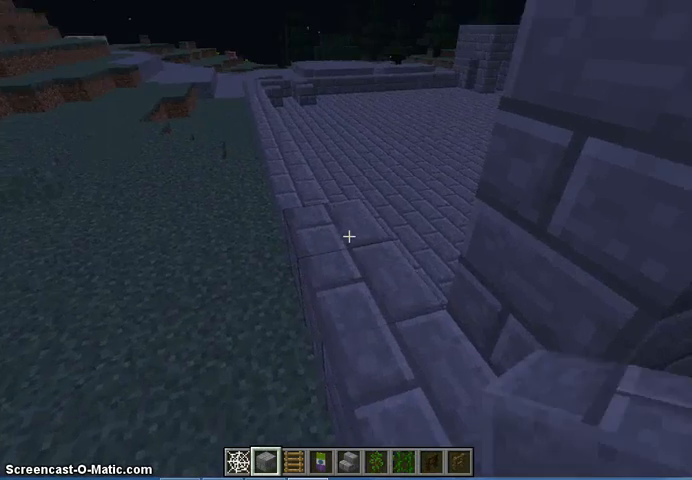
mouse_move(346, 236)
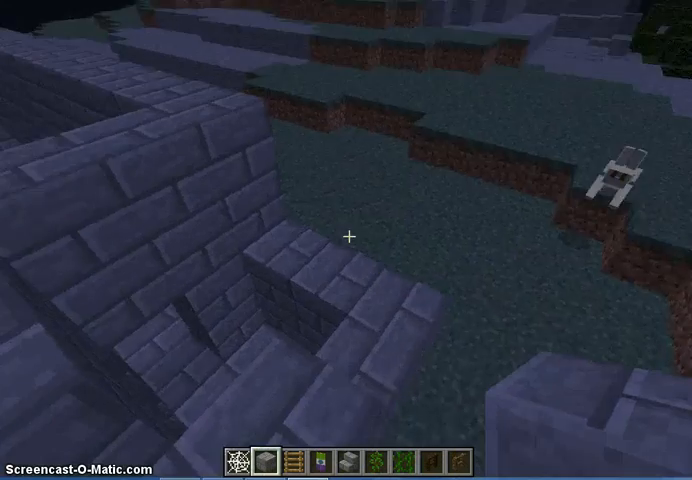
mouse_move(346, 238)
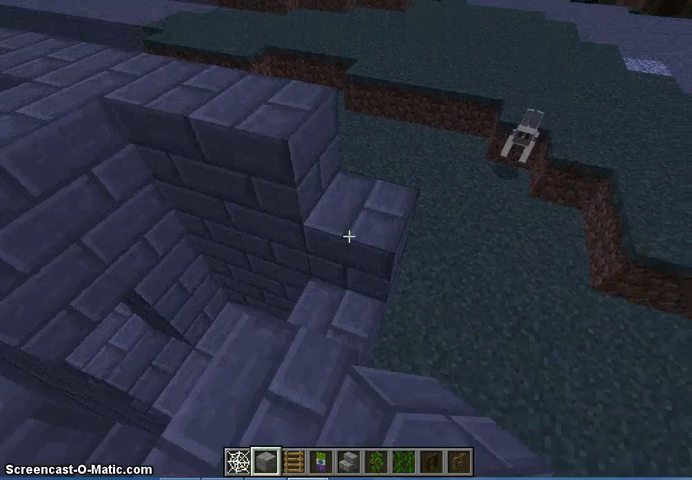
mouse_move(346, 236)
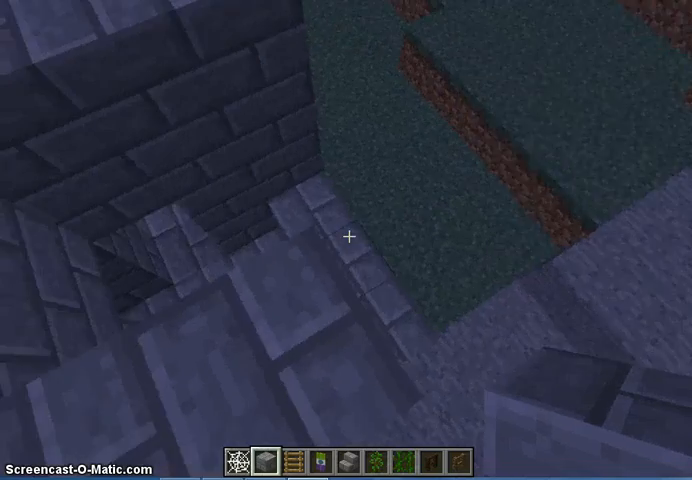
mouse_move(346, 238)
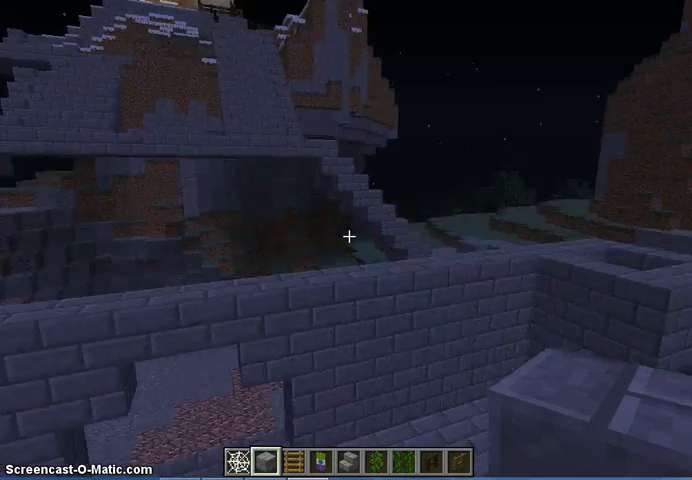
mouse_move(346, 240)
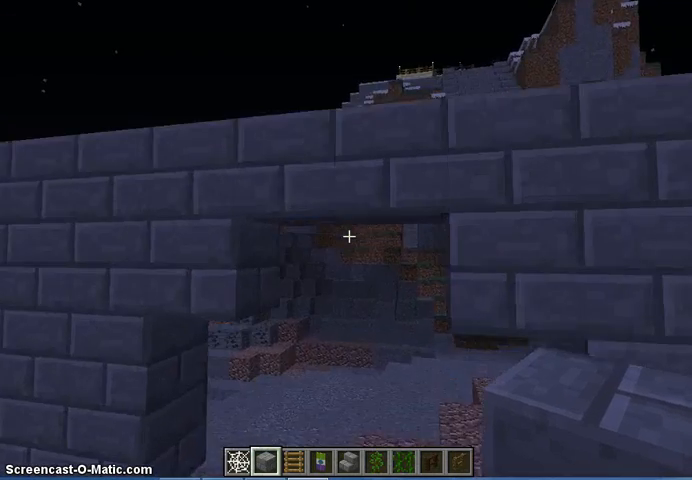
Bring up the creative inventory on the Building Blocks tab beside the tall wall.
key("e")
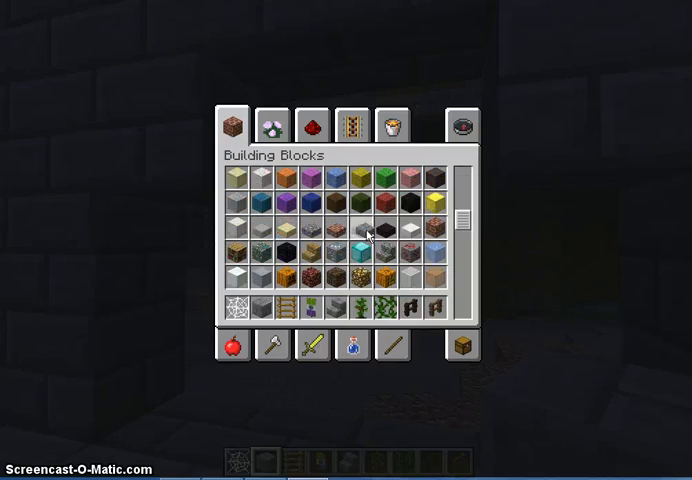
Close the block inventory and return to the long stone-brick wall.
key("Escape")
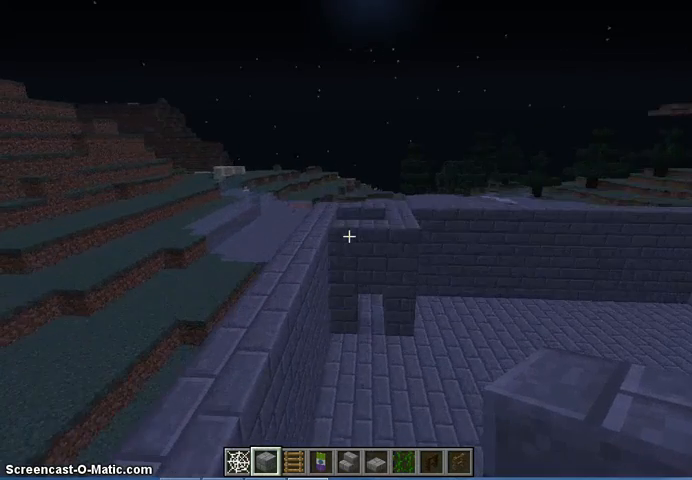
mouse_move(346, 236)
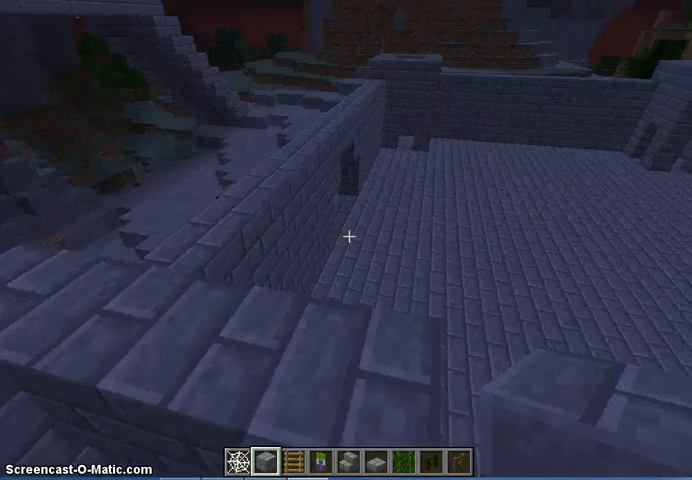
mouse_move(346, 238)
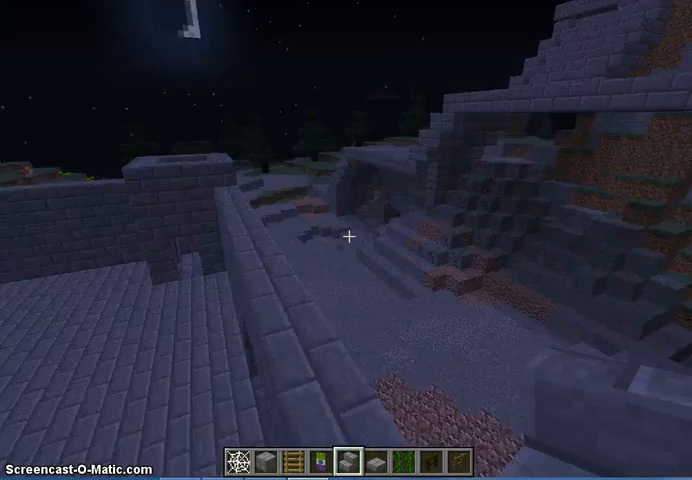
mouse_move(346, 238)
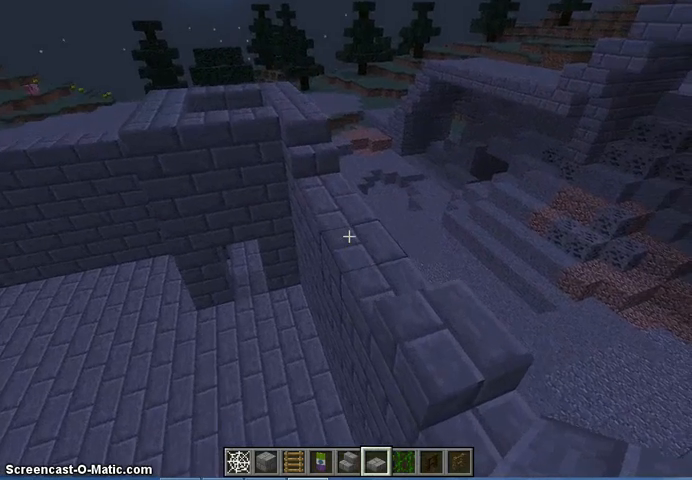
Break a misplaced stone-brick block from the wall beside the rocky slope.
left_click(350, 240)
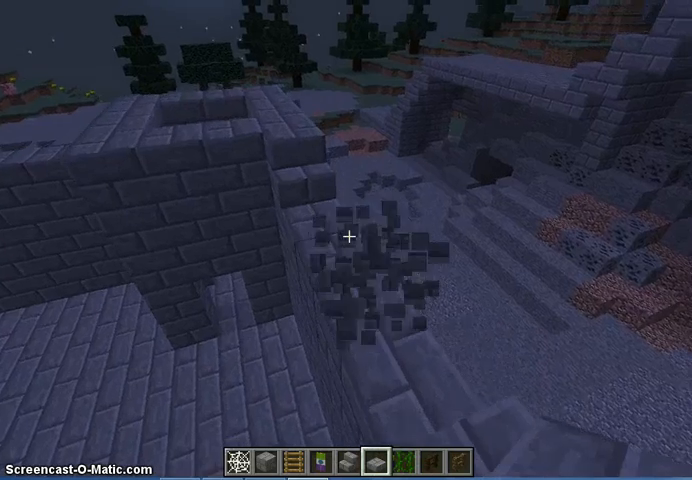
mouse_move(346, 236)
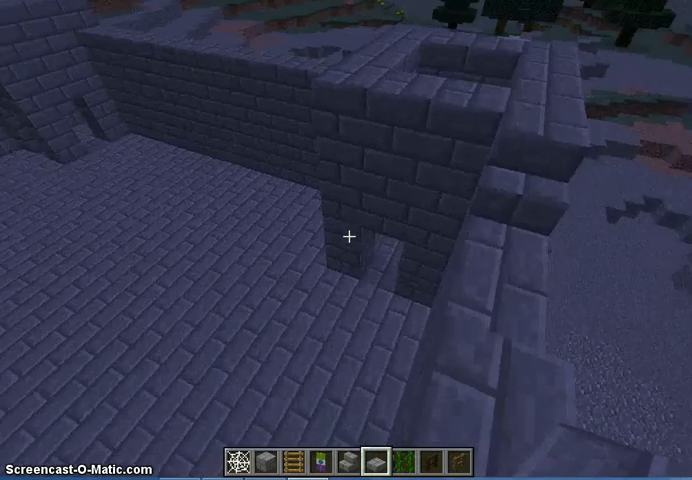
mouse_move(346, 238)
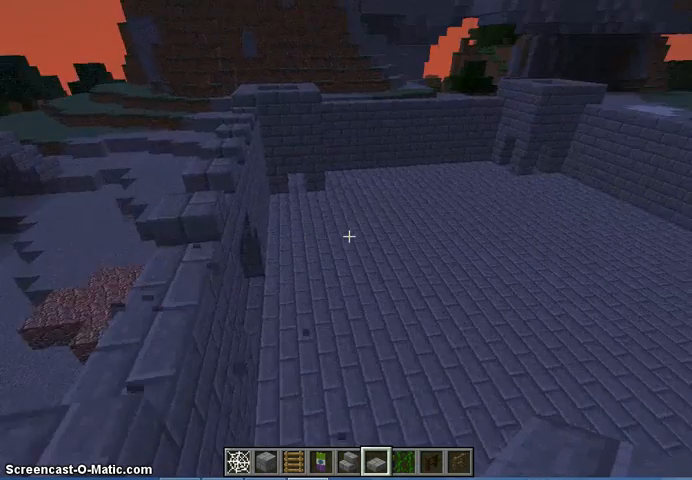
mouse_move(346, 236)
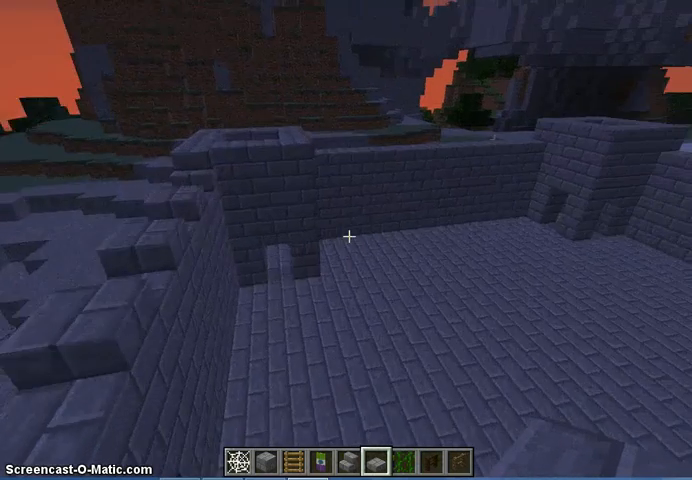
mouse_move(346, 238)
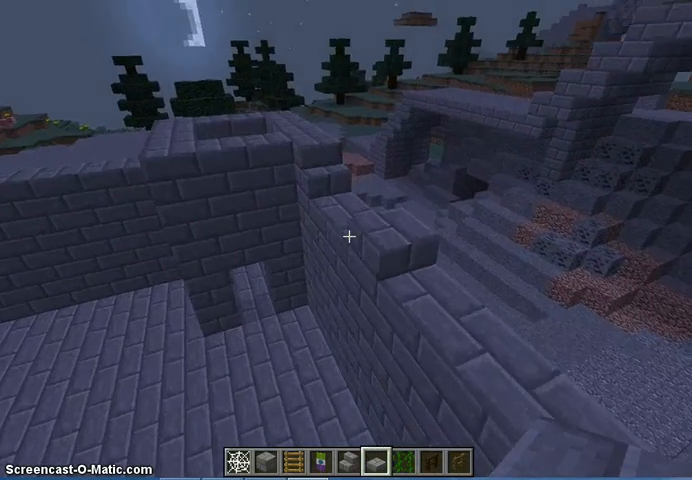
mouse_move(346, 236)
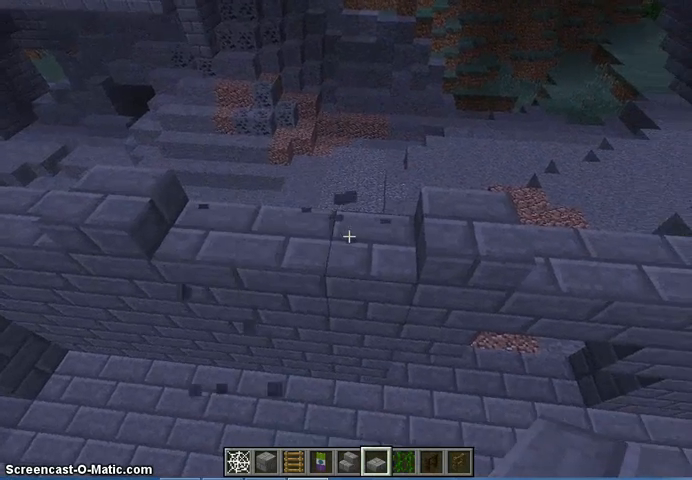
mouse_move(346, 240)
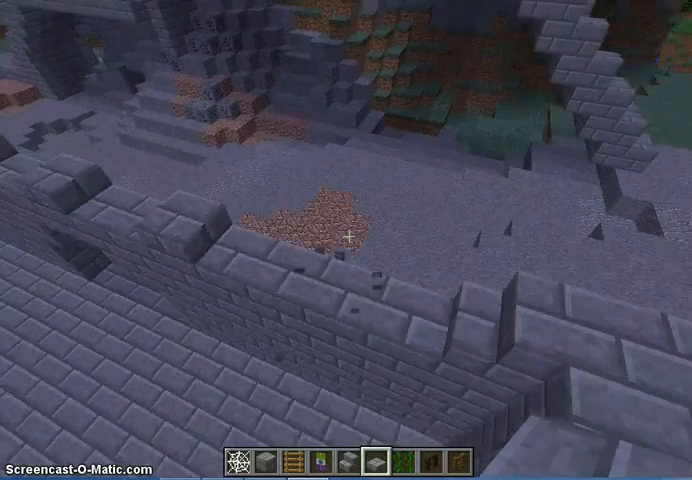
mouse_move(346, 240)
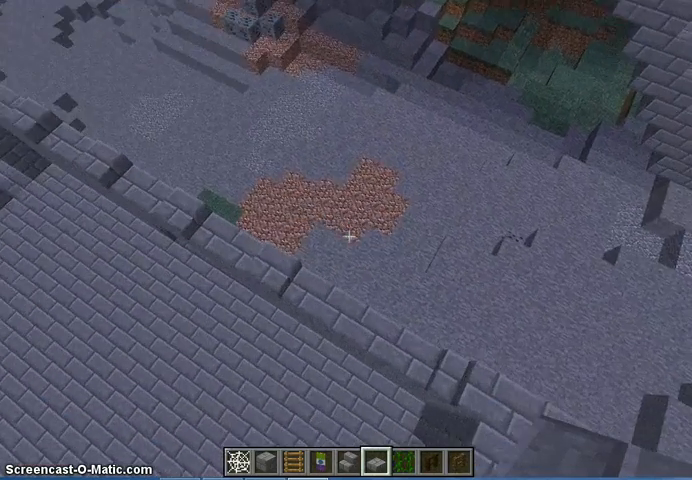
mouse_move(346, 240)
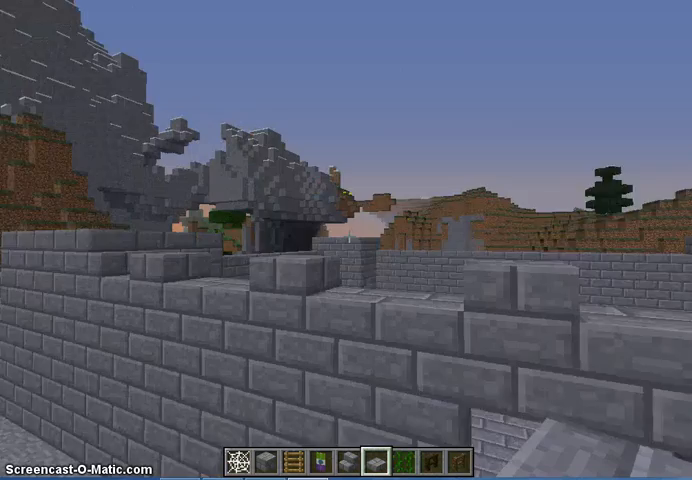
mouse_move(346, 240)
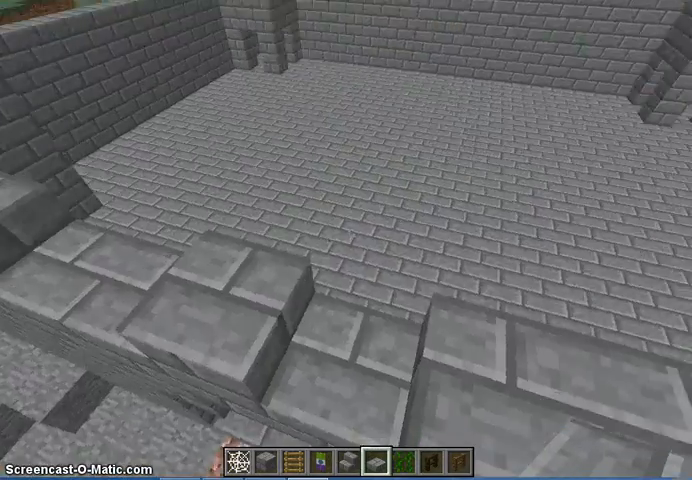
mouse_move(346, 240)
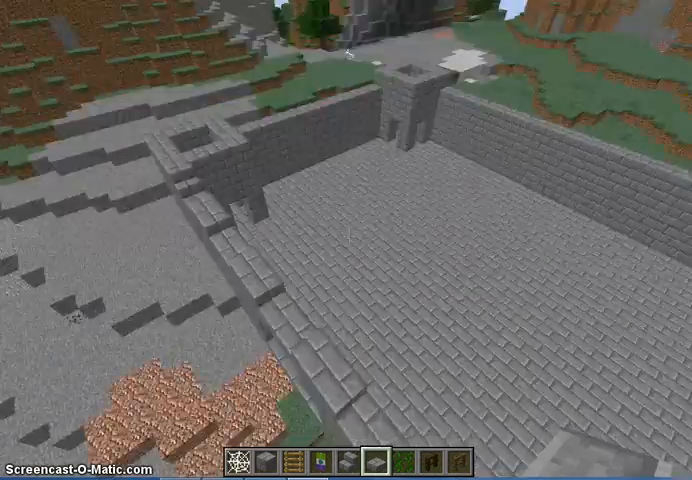
mouse_move(346, 240)
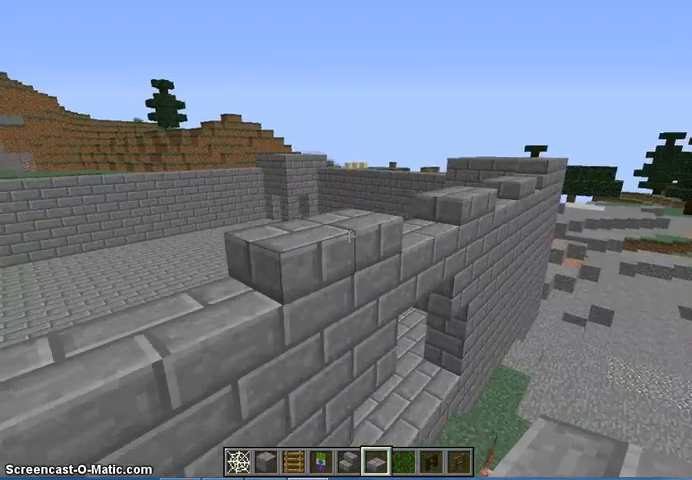
mouse_move(346, 240)
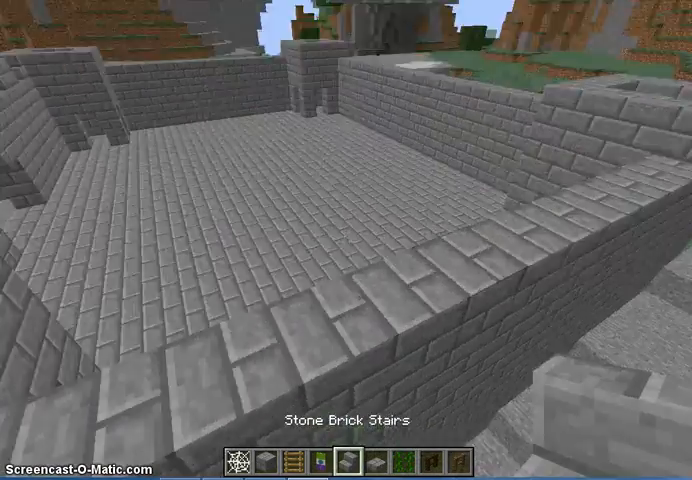
mouse_move(346, 240)
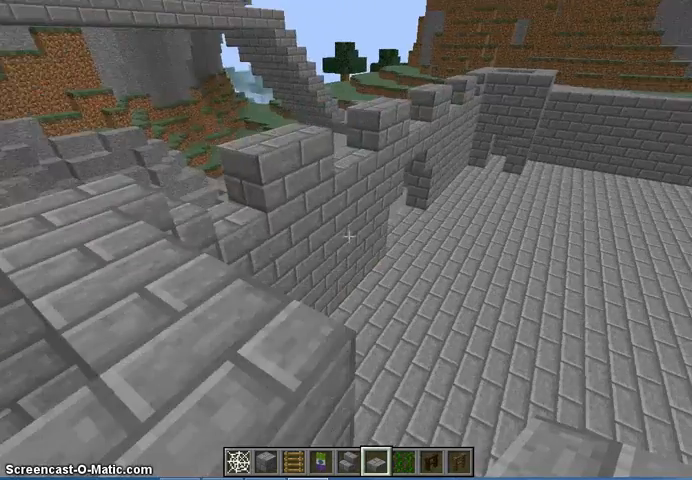
mouse_move(346, 240)
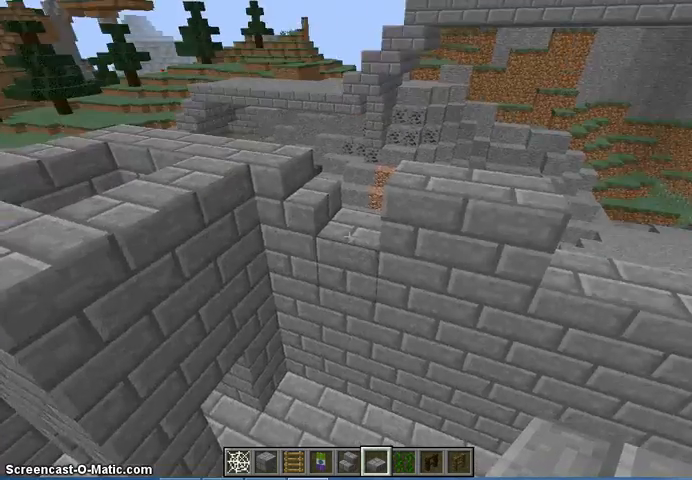
mouse_move(346, 240)
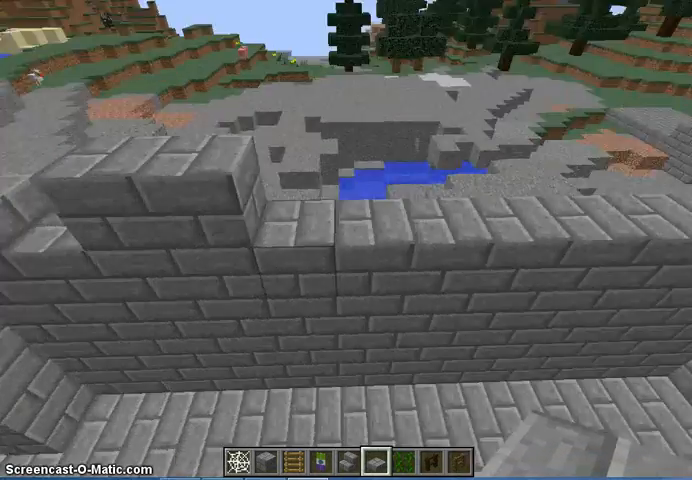
mouse_move(346, 240)
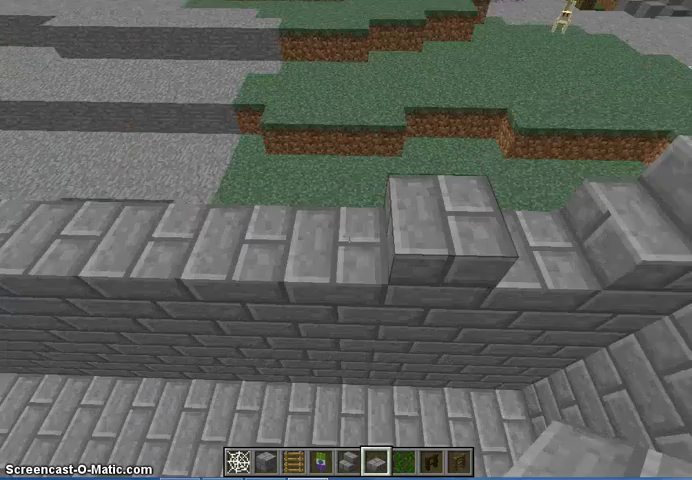
mouse_move(346, 240)
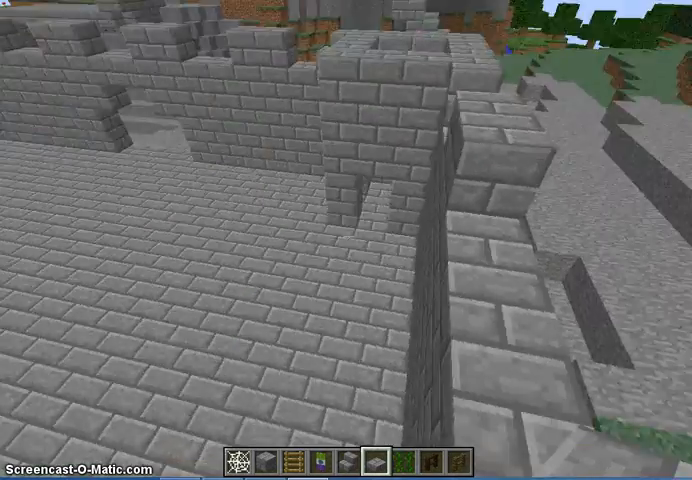
mouse_move(346, 240)
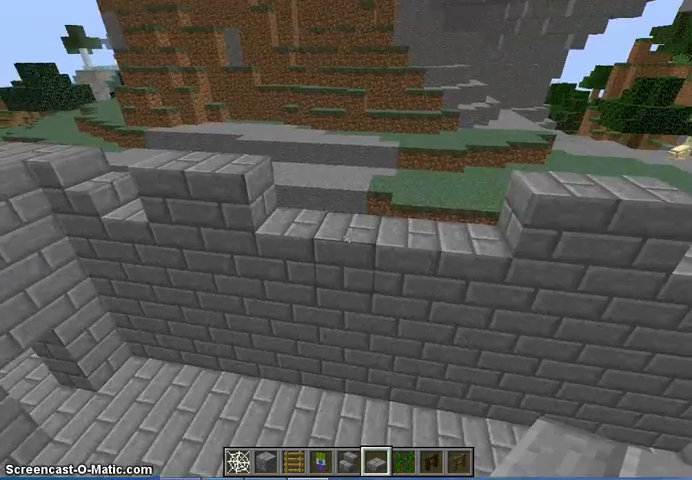
mouse_move(346, 240)
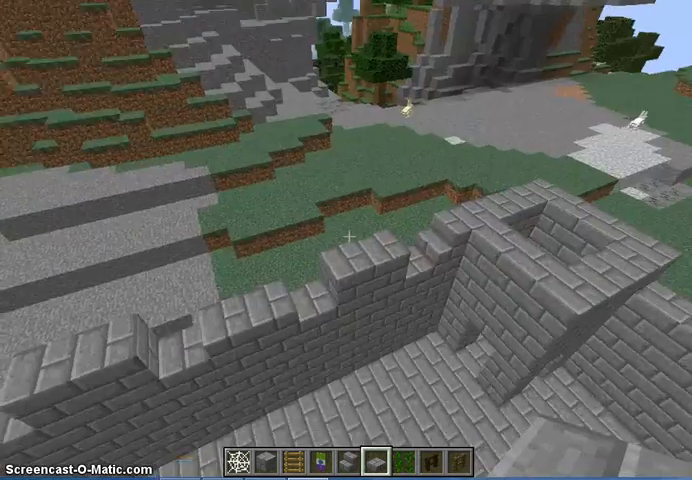
mouse_move(346, 240)
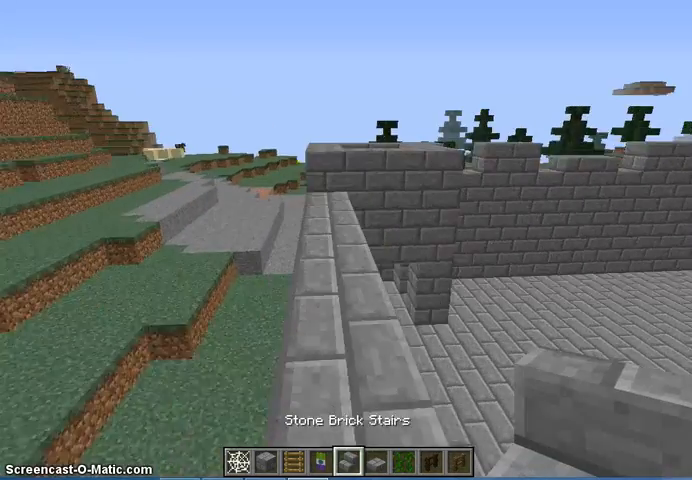
mouse_move(346, 240)
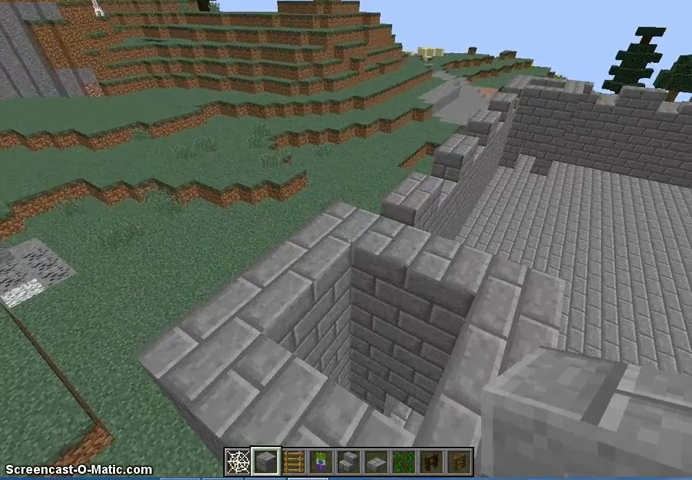
mouse_move(346, 236)
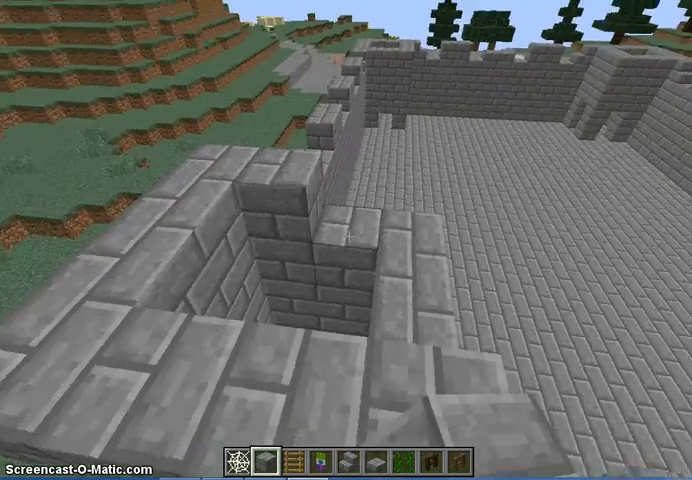
mouse_move(346, 240)
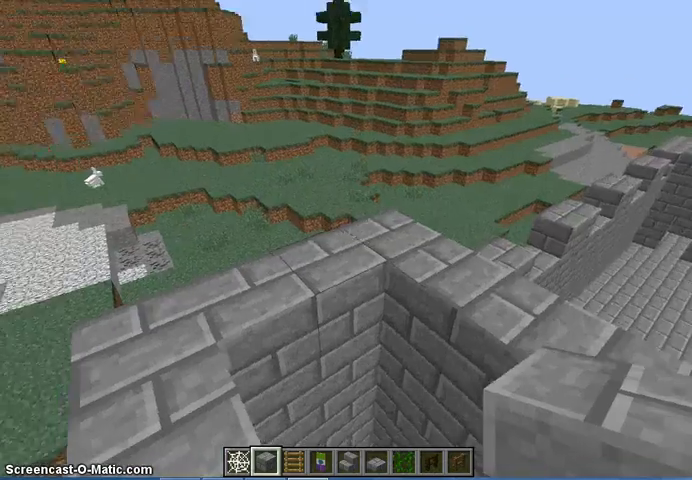
mouse_move(346, 240)
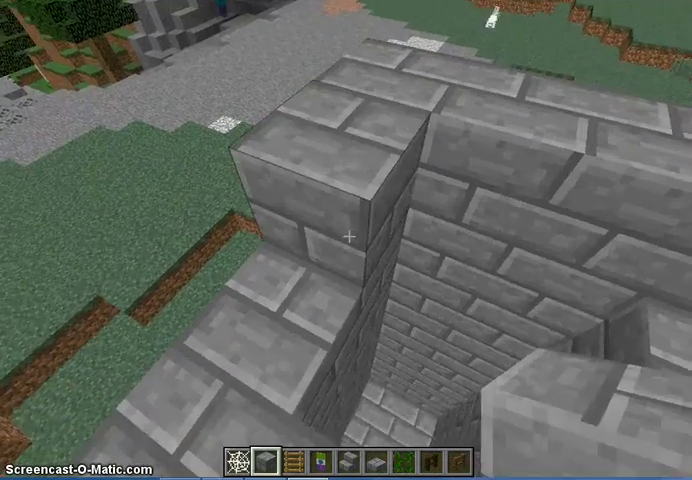